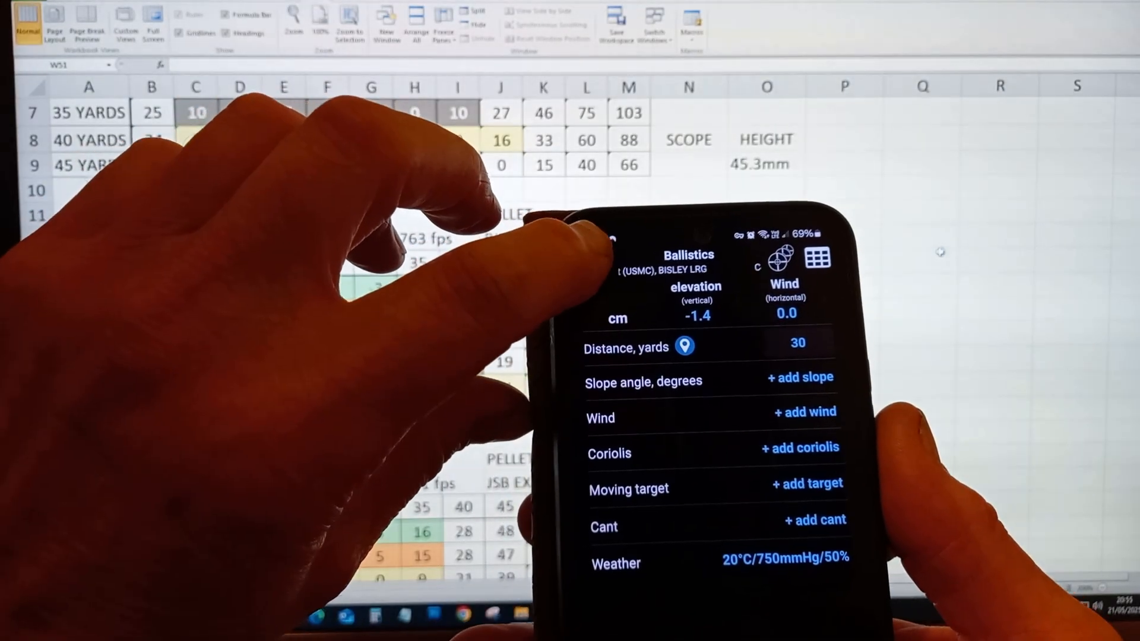
# - Show the Ballistics table of vertical corrections for 5 to 60 yards beside the Excel grids
pyautogui.click(817, 259)
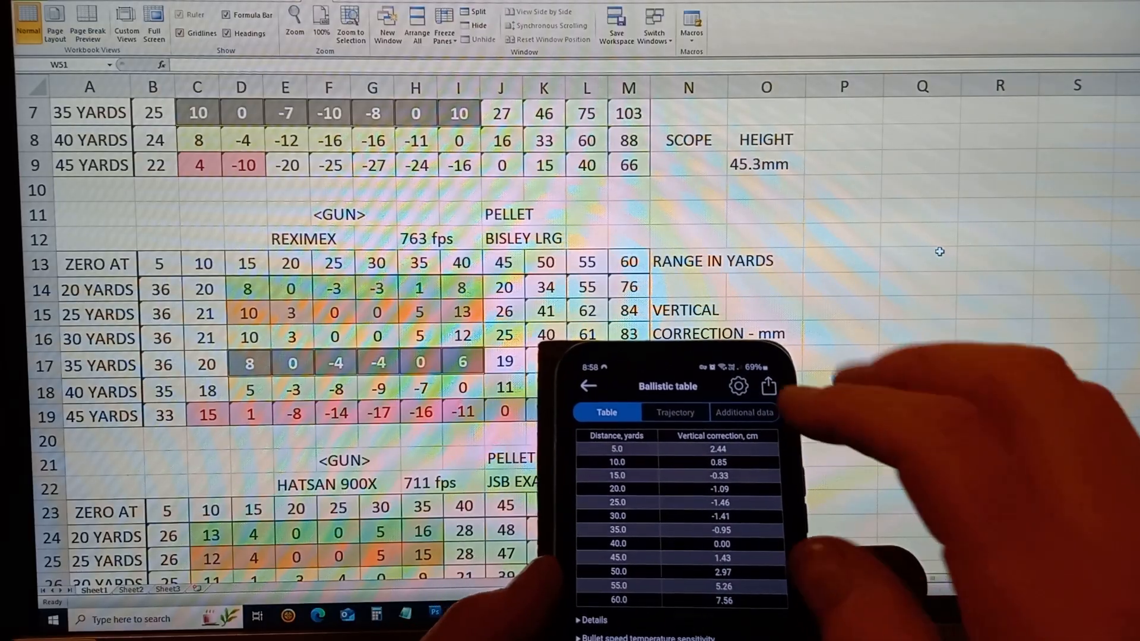
pyautogui.click(674, 412)
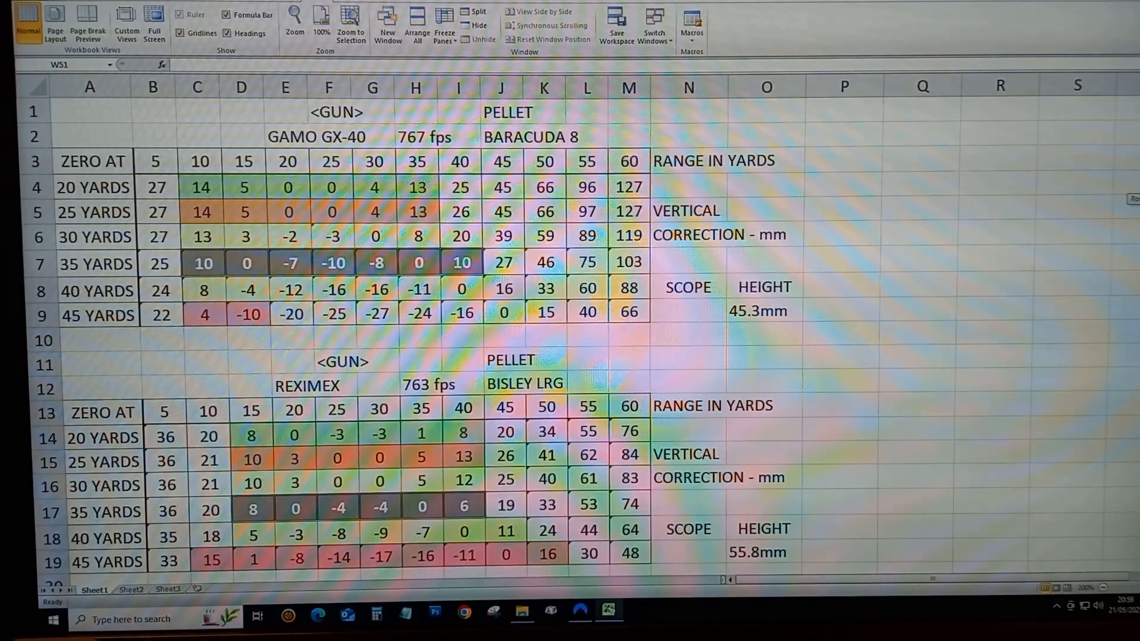
pyautogui.scroll(-3)
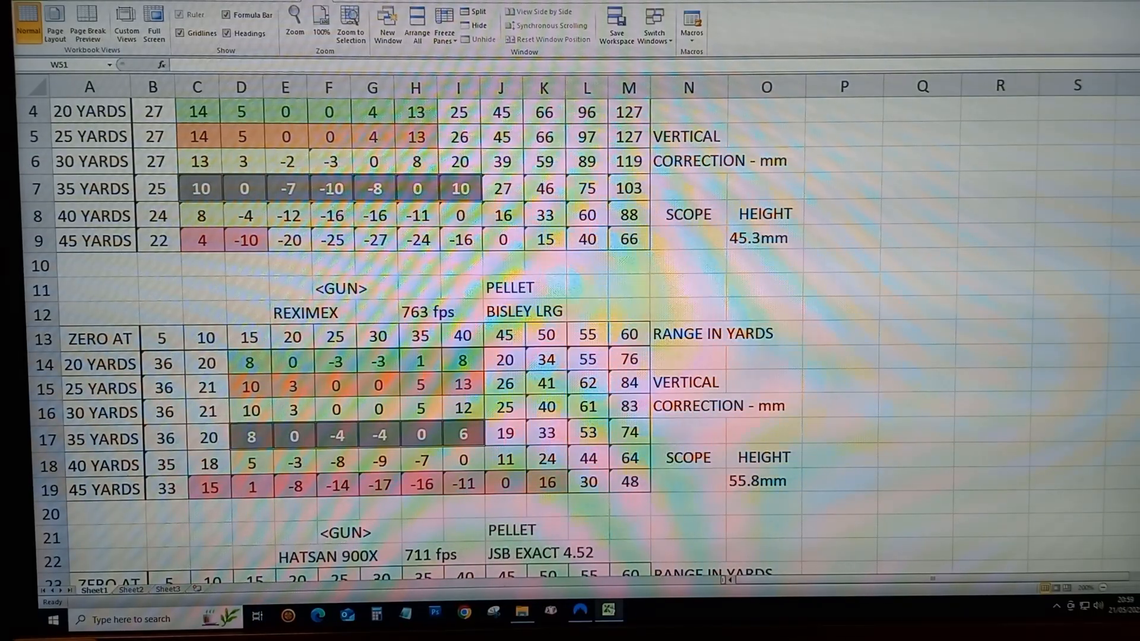
pyautogui.scroll(-3)
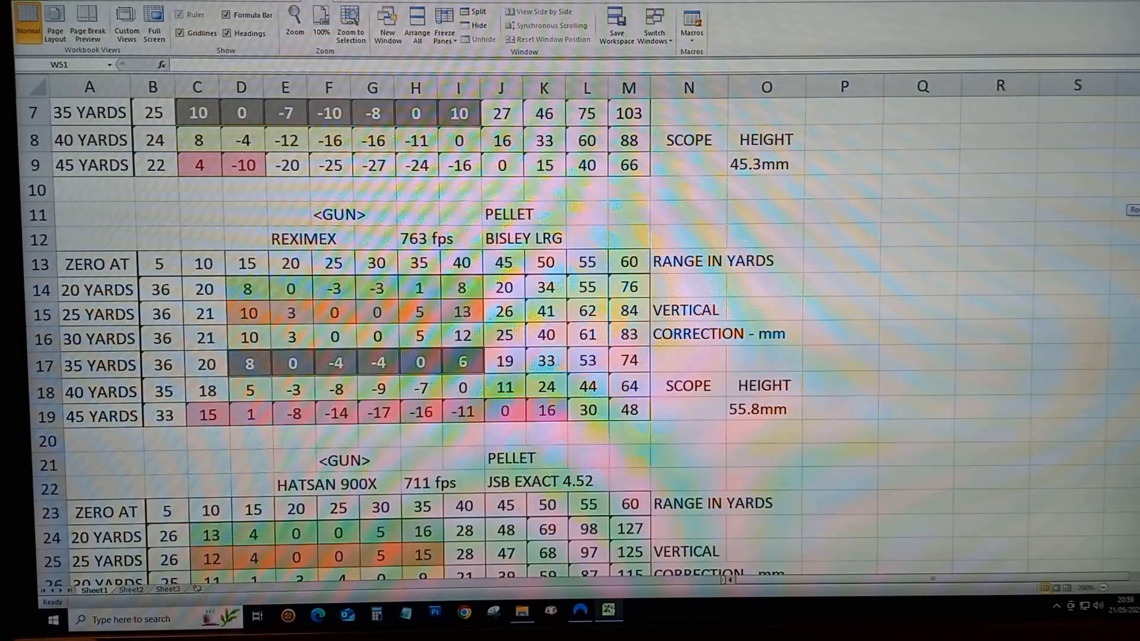
pyautogui.scroll(-3)
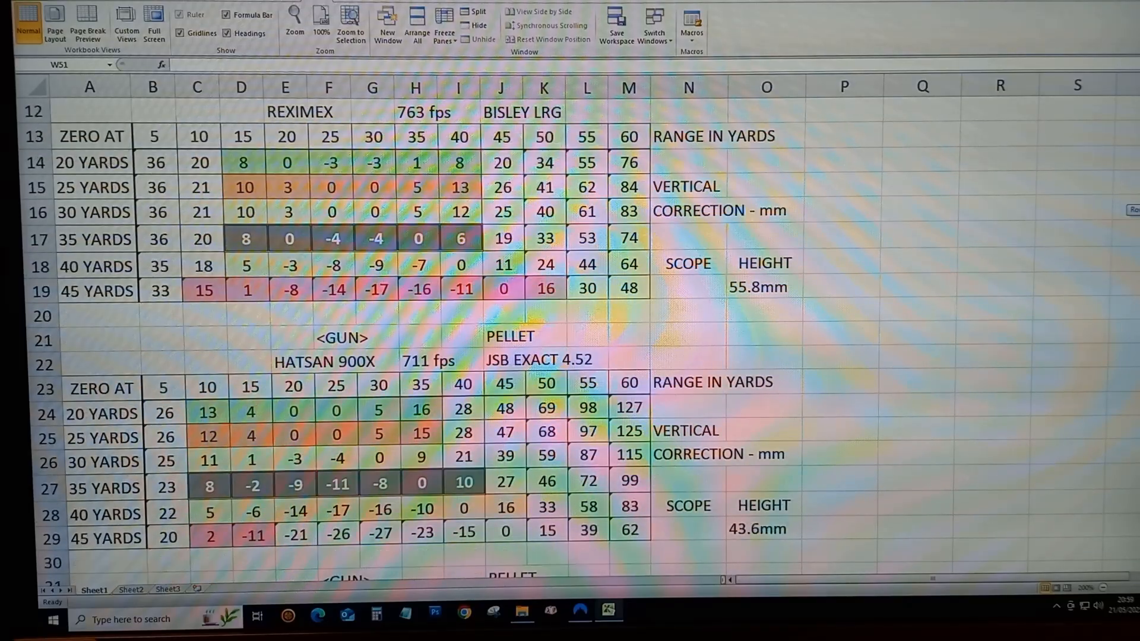
pyautogui.scroll(-3)
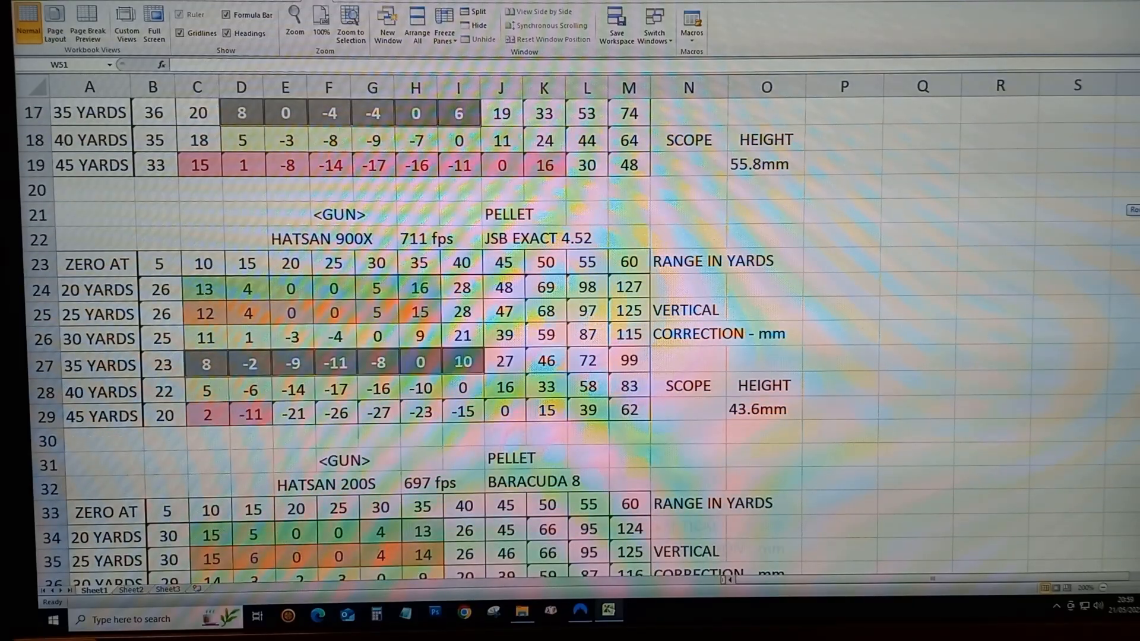
pyautogui.scroll(-3)
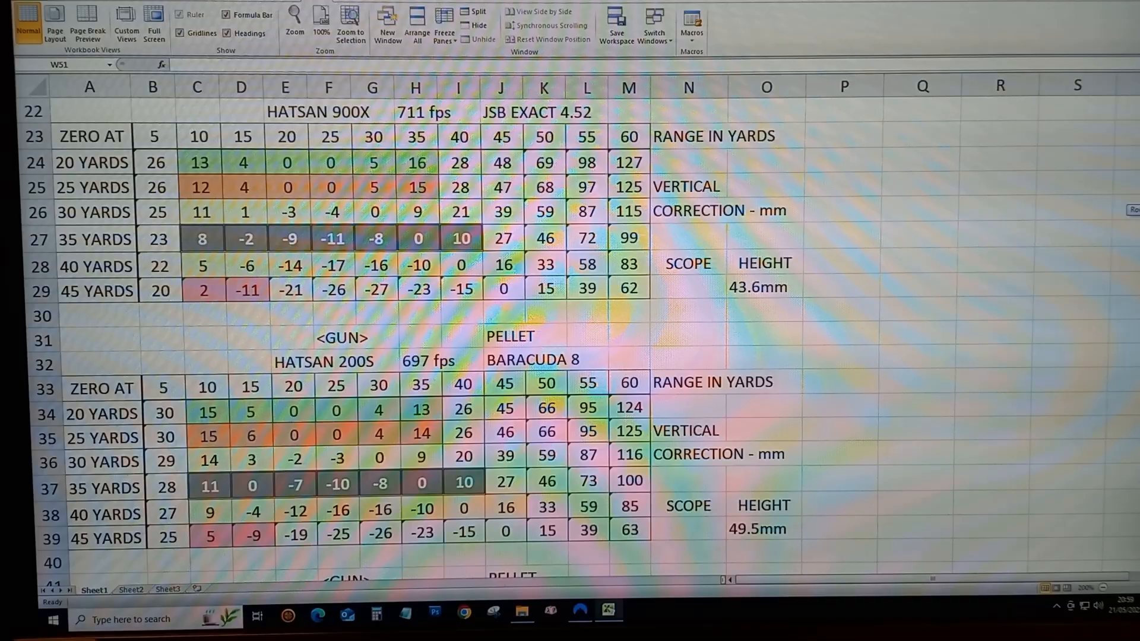